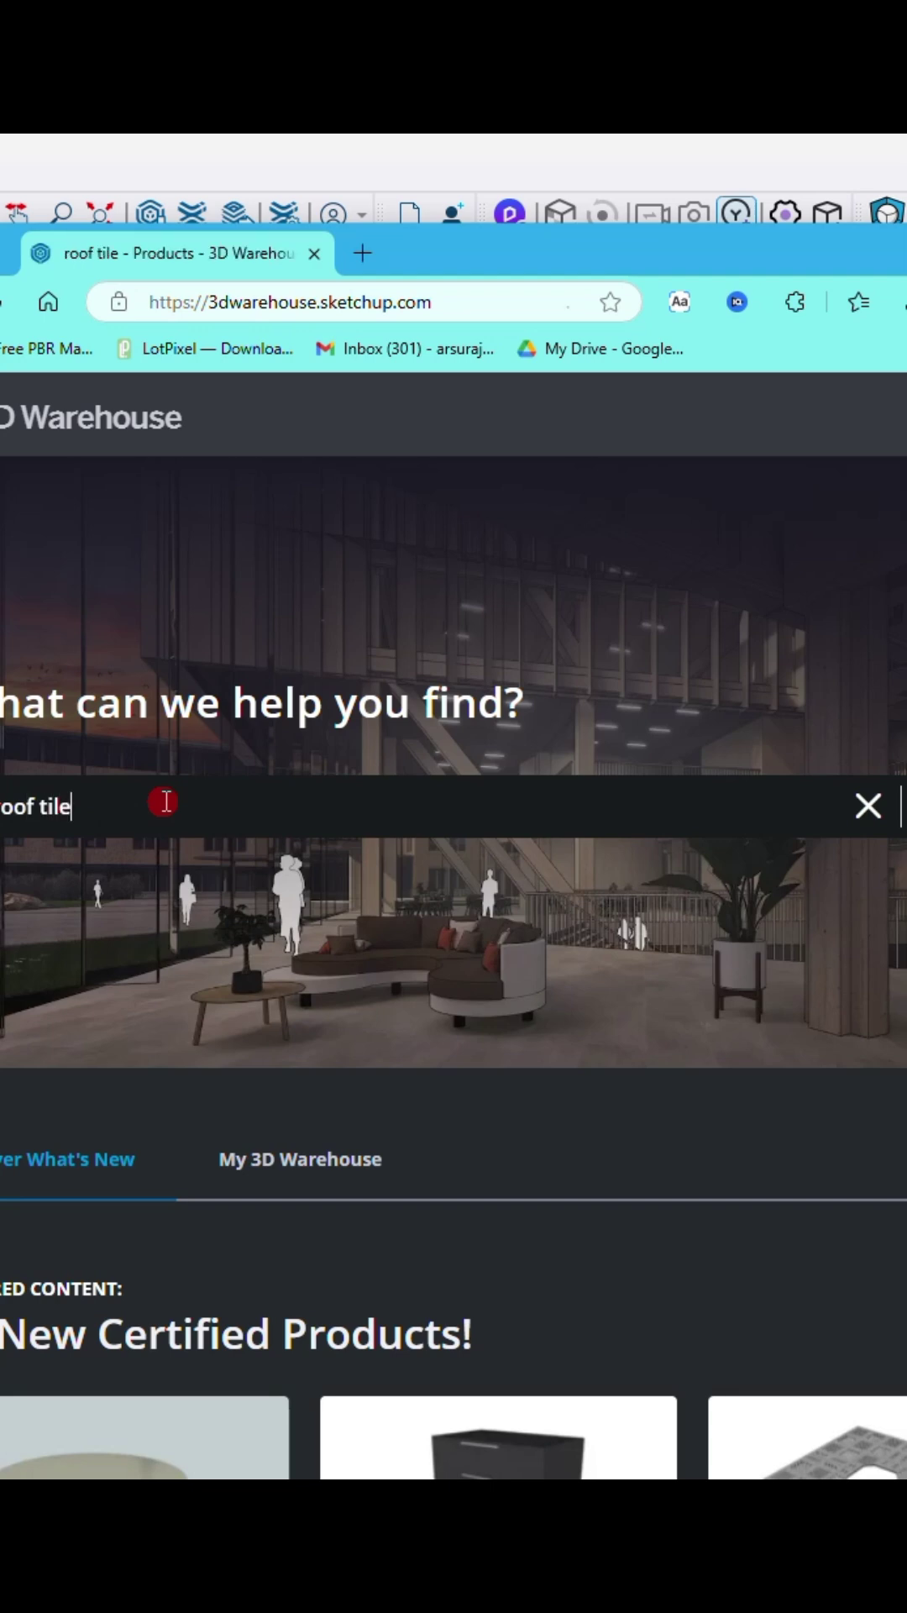
Search 3D Warehouse for 'roof tile' and open the Roman Roof Tiles model page.
{"action": "key", "text": "Return"}
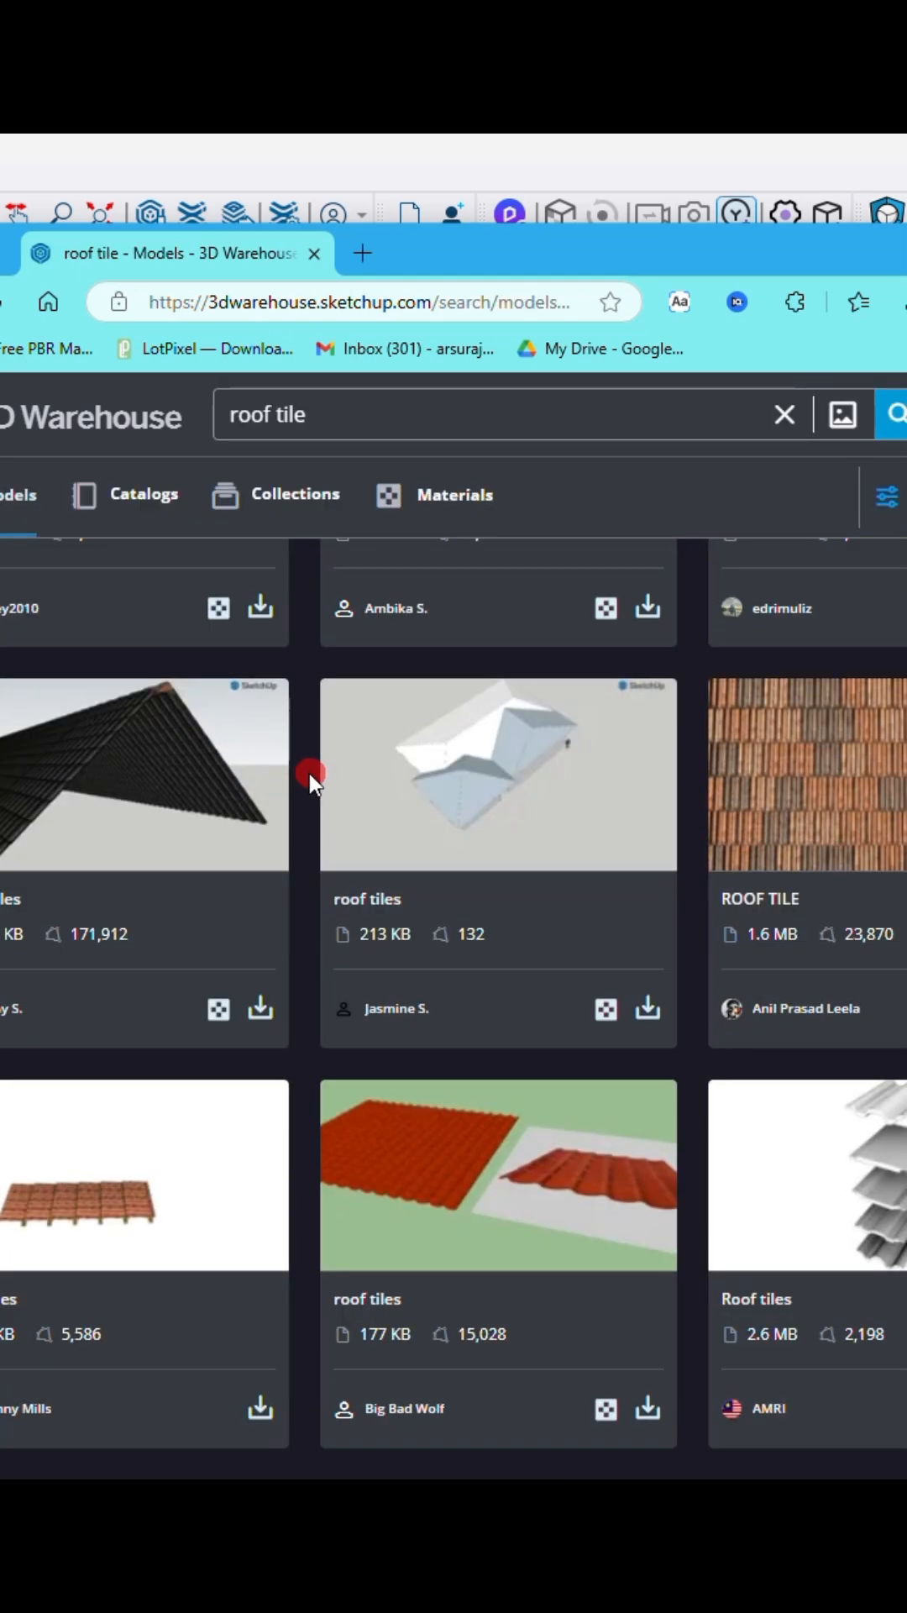
{"action": "scroll", "scroll_direction": "down", "scroll_amount": 3}
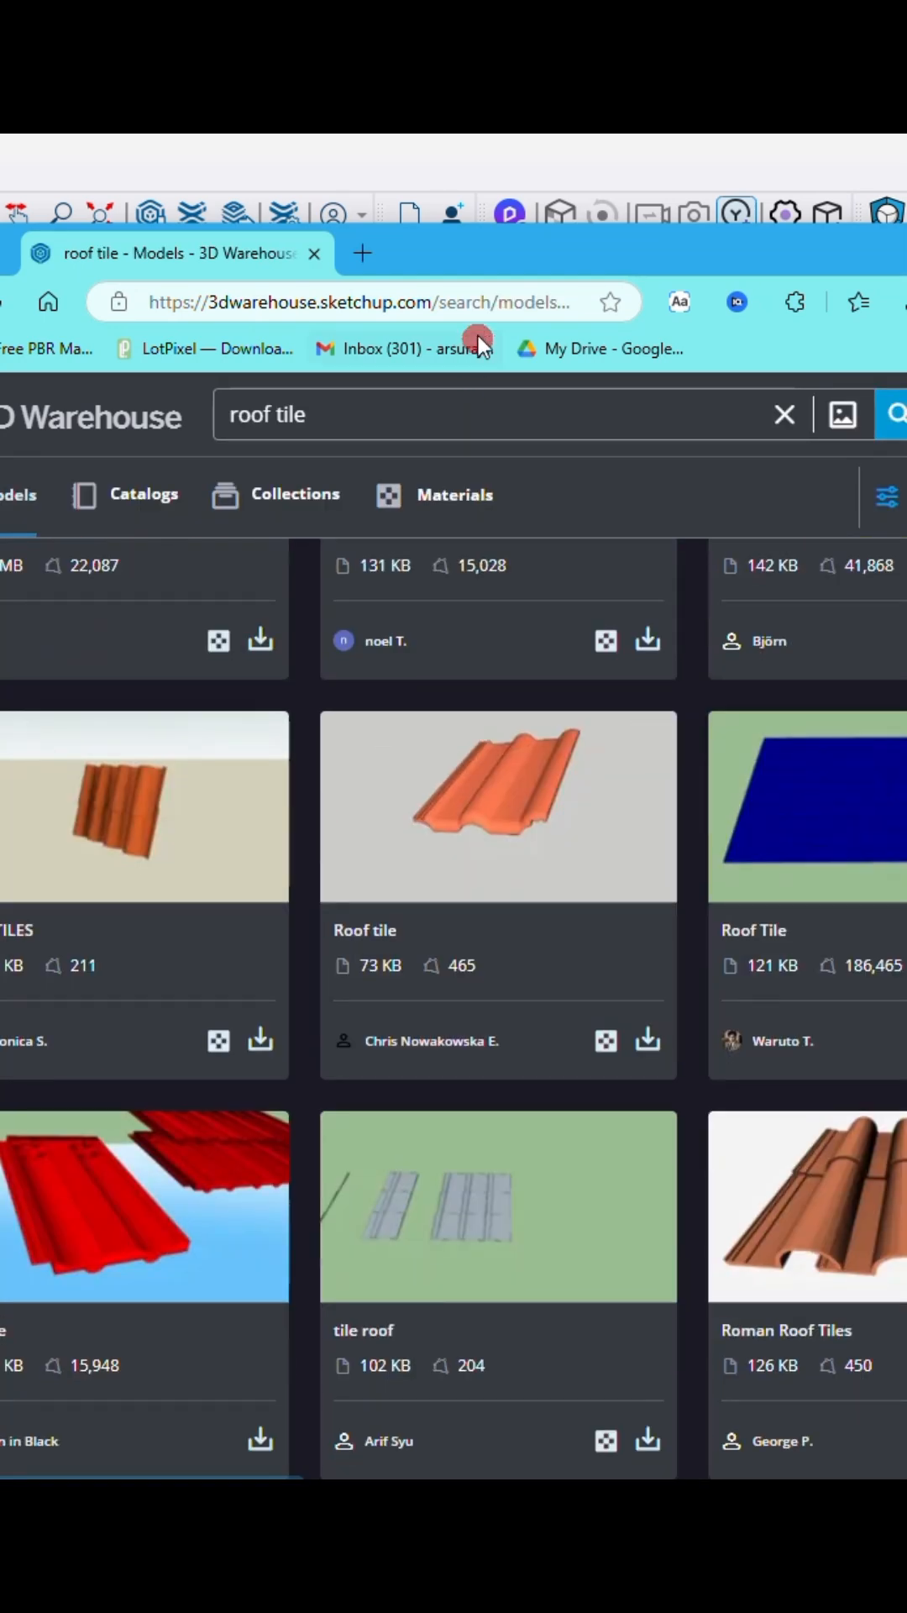
{"action": "left_click", "coordinate": [808, 1206]}
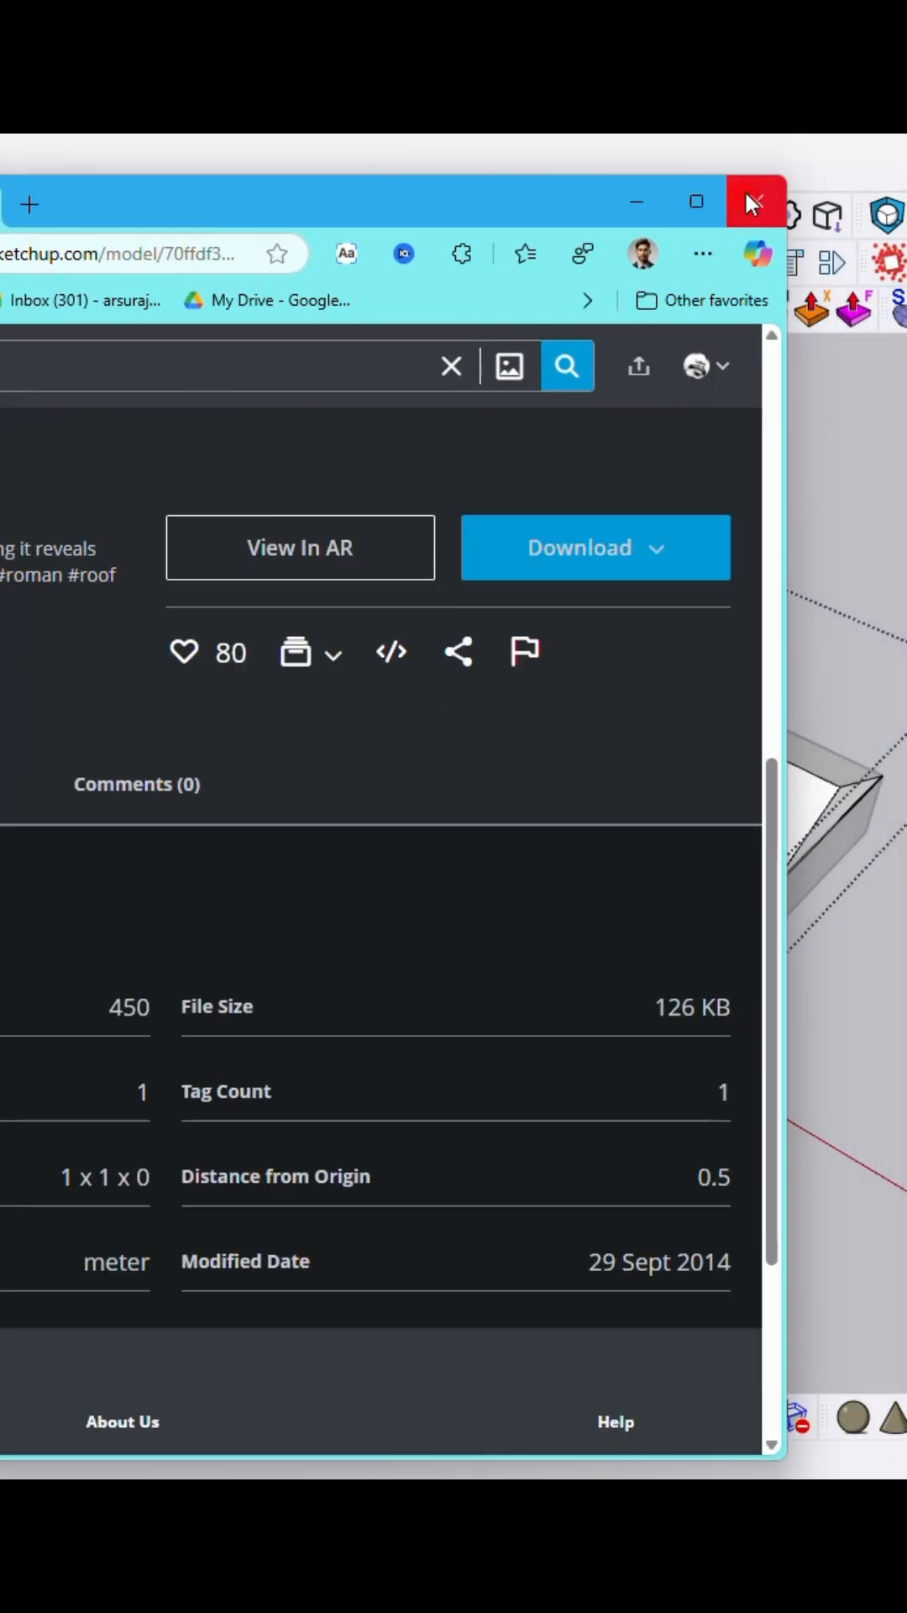
Return to SketchUp and import the downloaded Roman+Tiled+Roof .skp beside the building.
{"action": "left_click", "coordinate": [758, 202]}
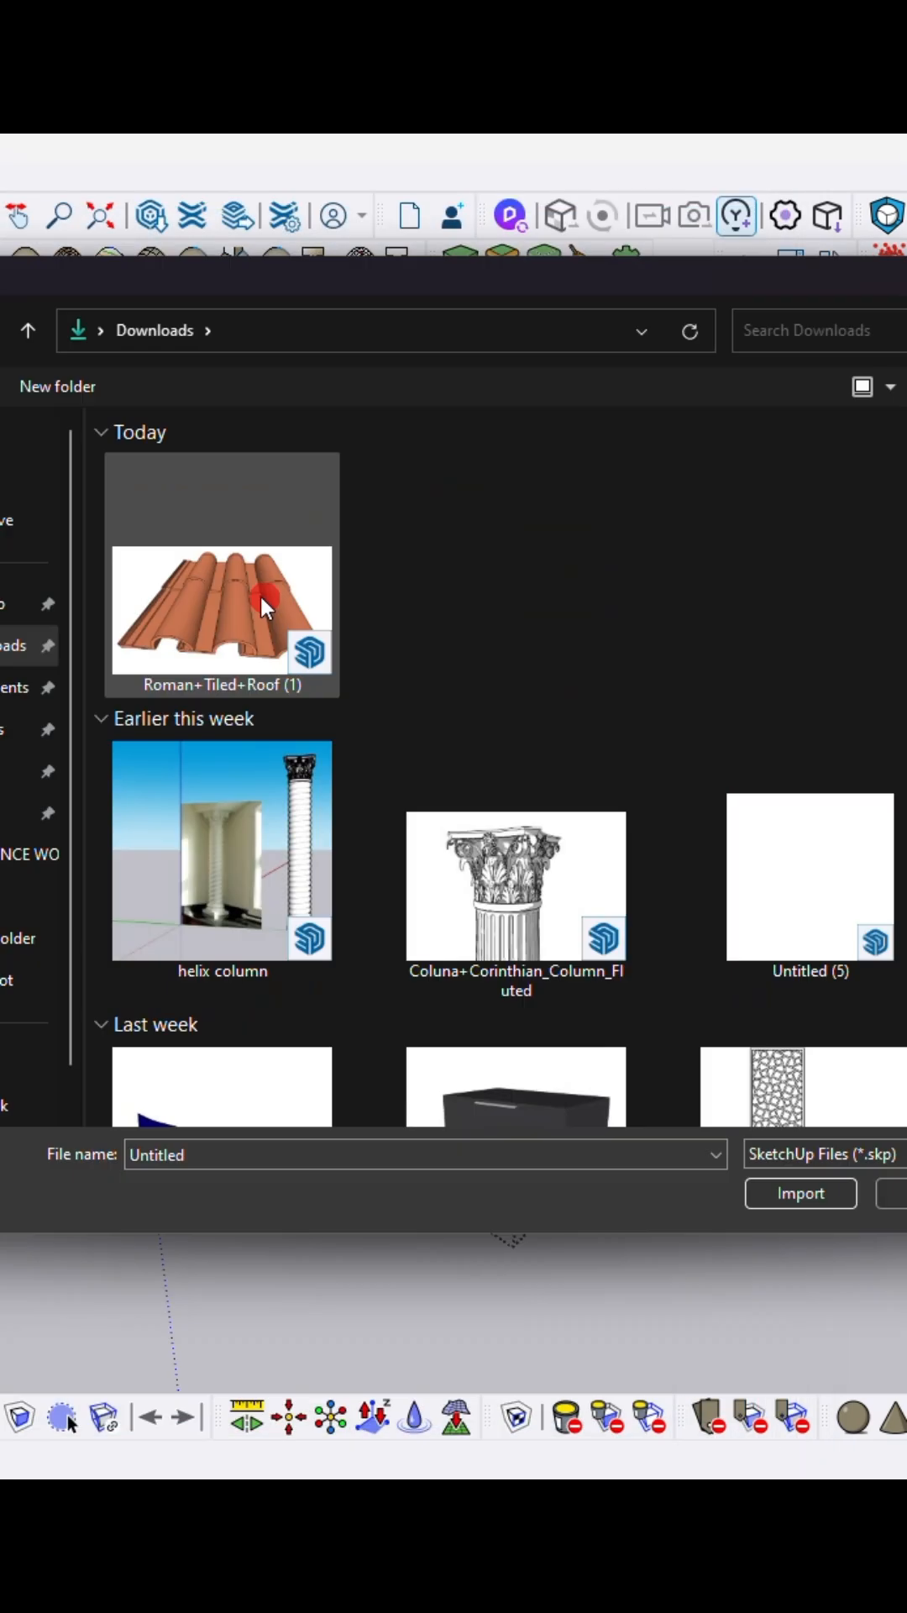
{"action": "left_click", "coordinate": [800, 1193]}
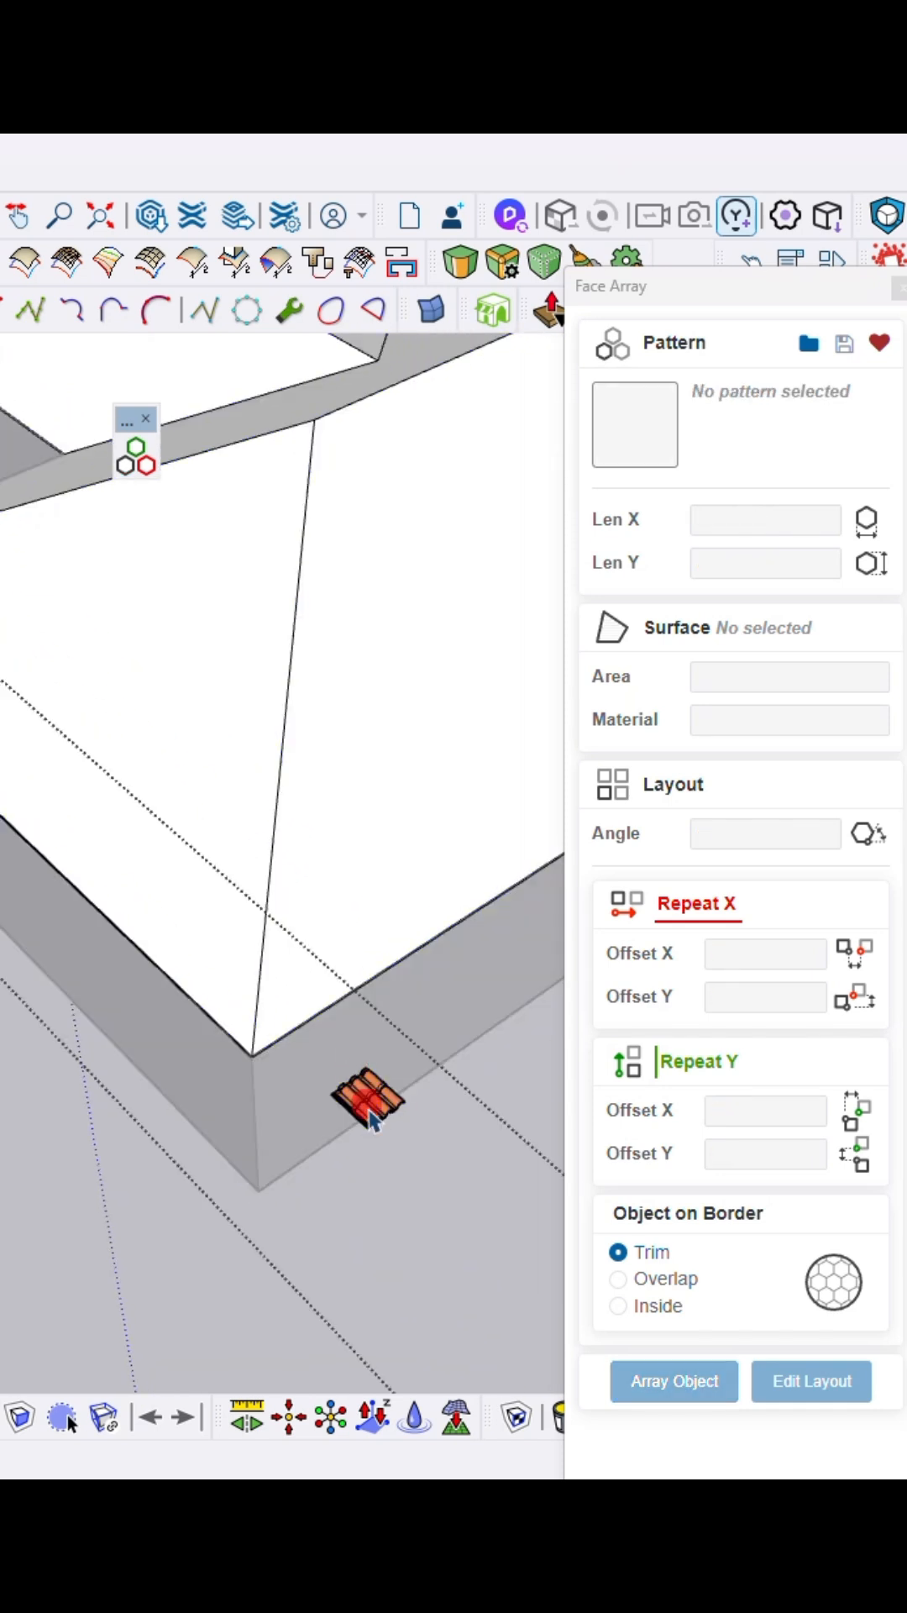
Array the Roman tile component across the left hip roof face with Array Object.
{"action": "left_click", "coordinate": [304, 860]}
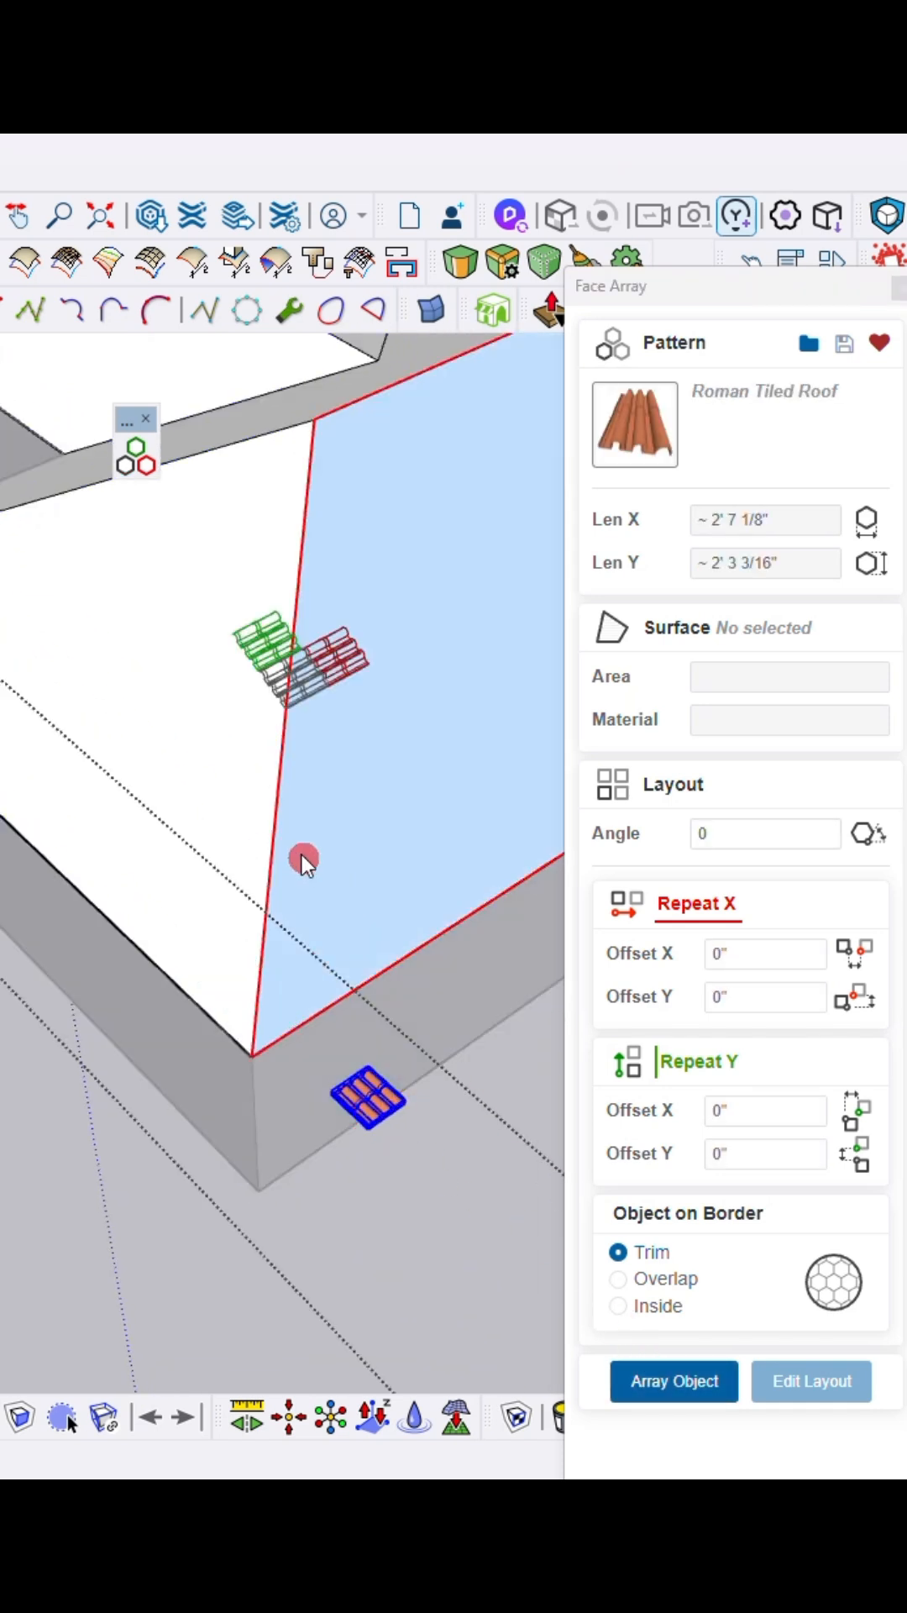
{"action": "left_click", "coordinate": [304, 862]}
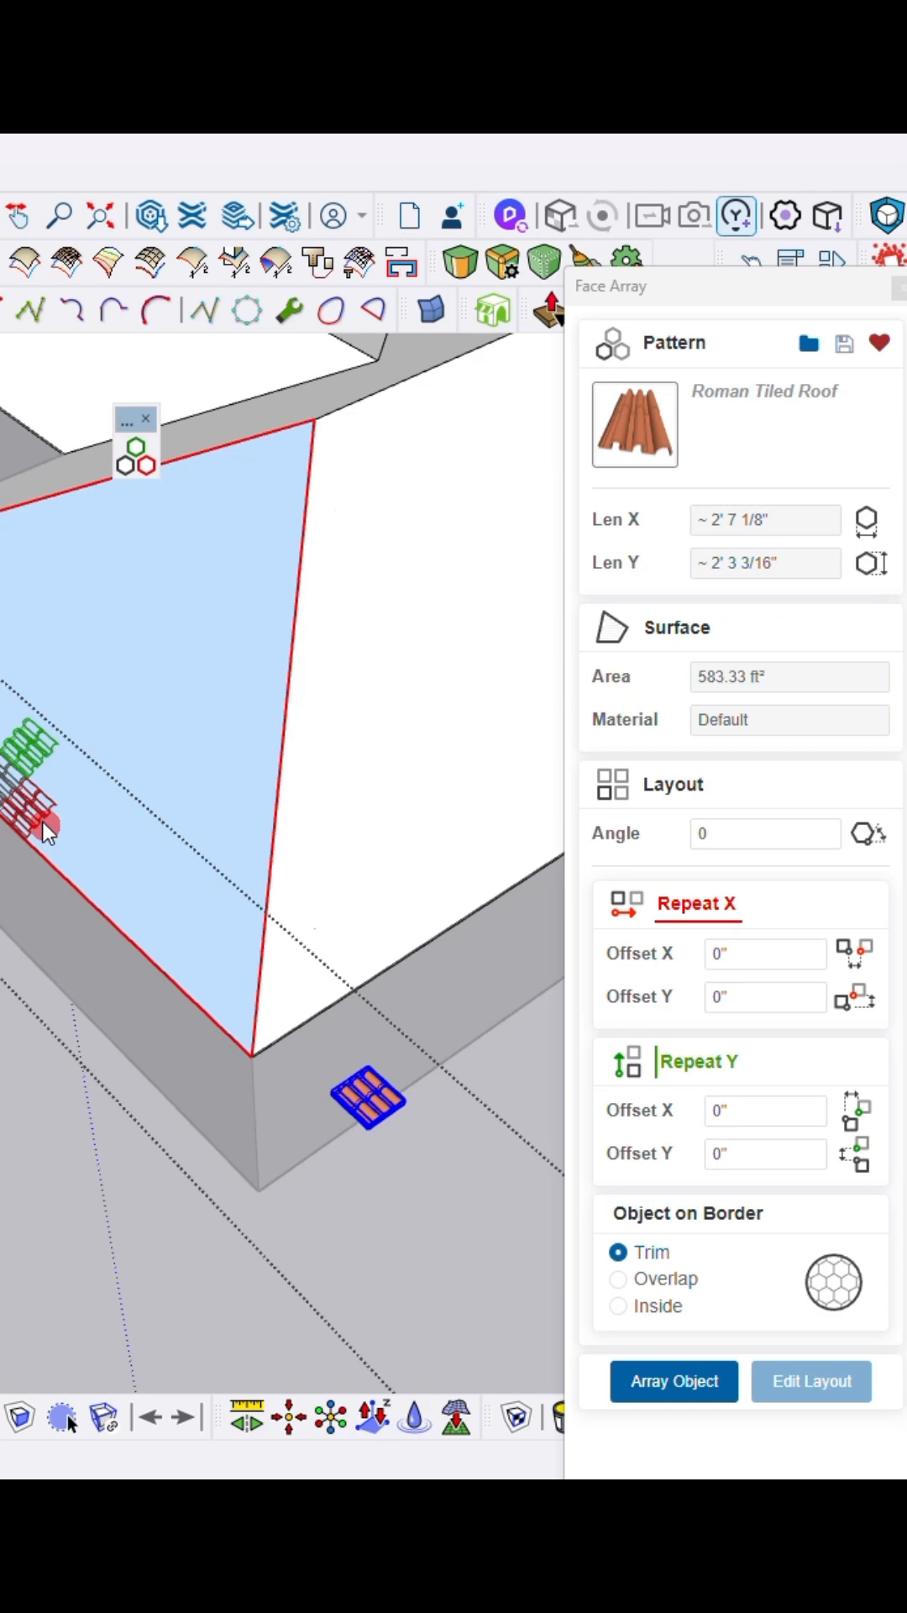
{"action": "left_click", "coordinate": [672, 1381]}
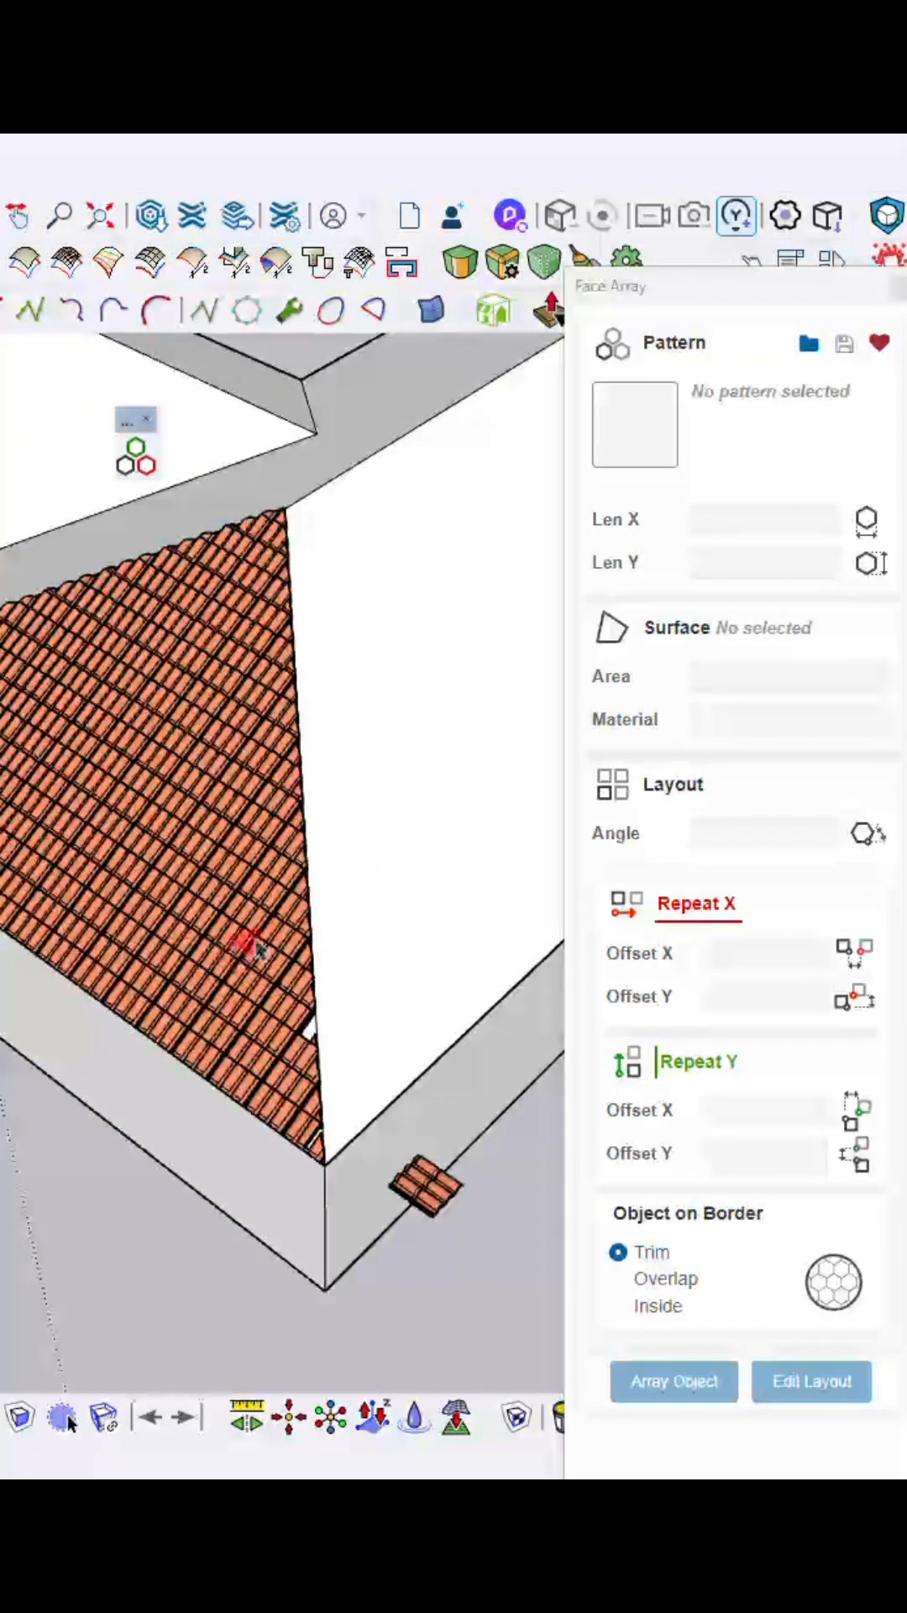
Set the tile component as pattern and the adjacent right roof face as surface.
{"action": "left_click", "coordinate": [426, 941]}
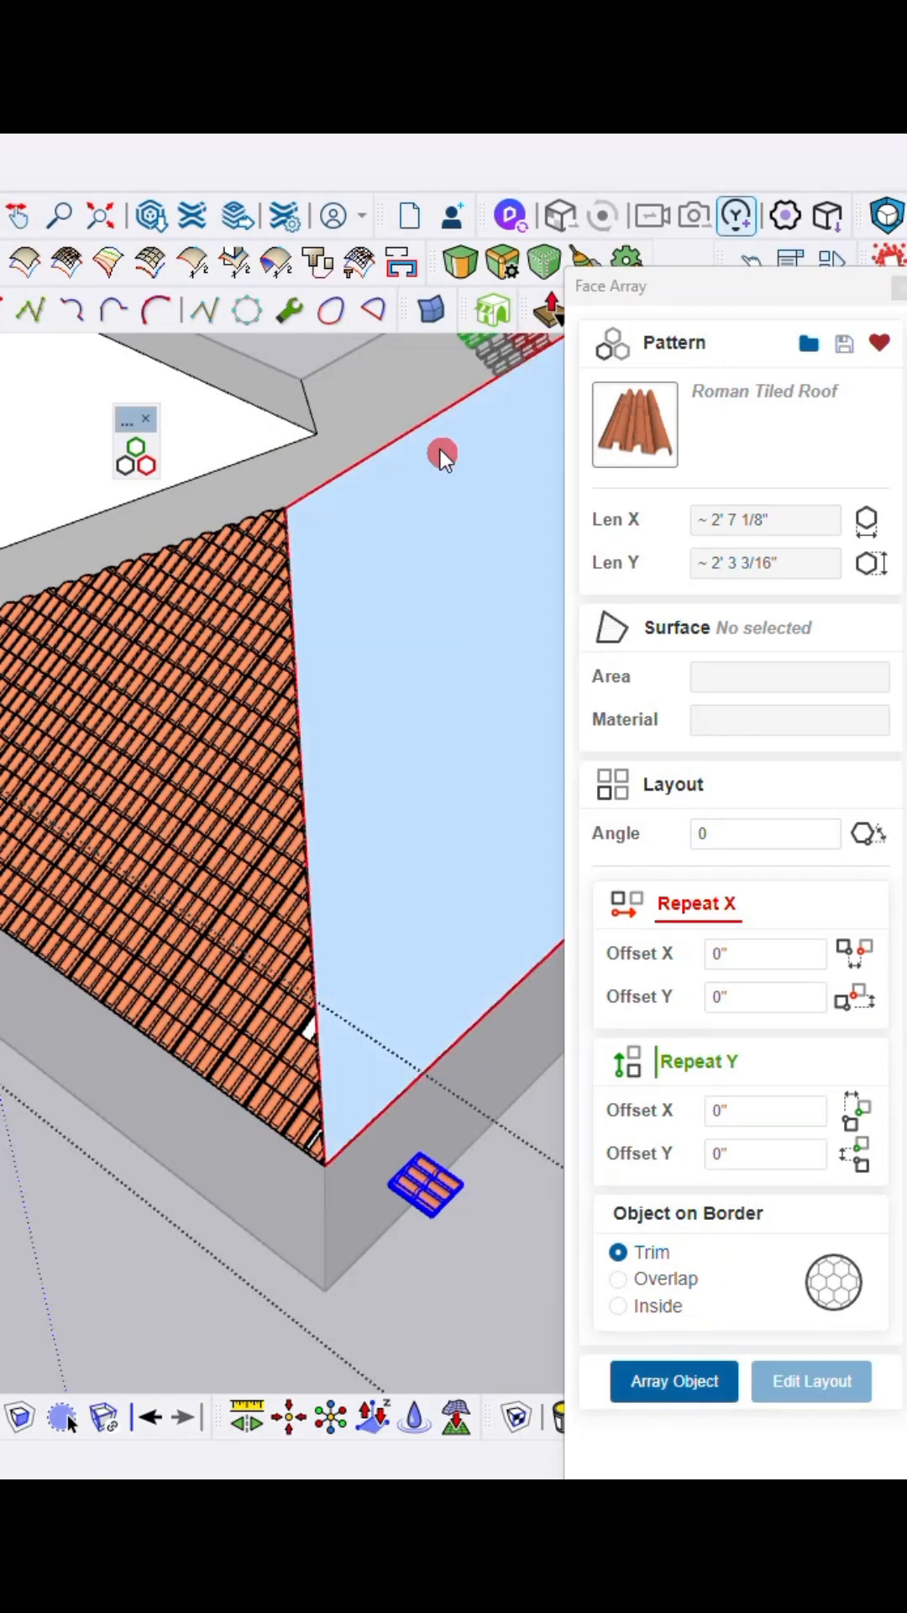
{"action": "left_click", "coordinate": [442, 456]}
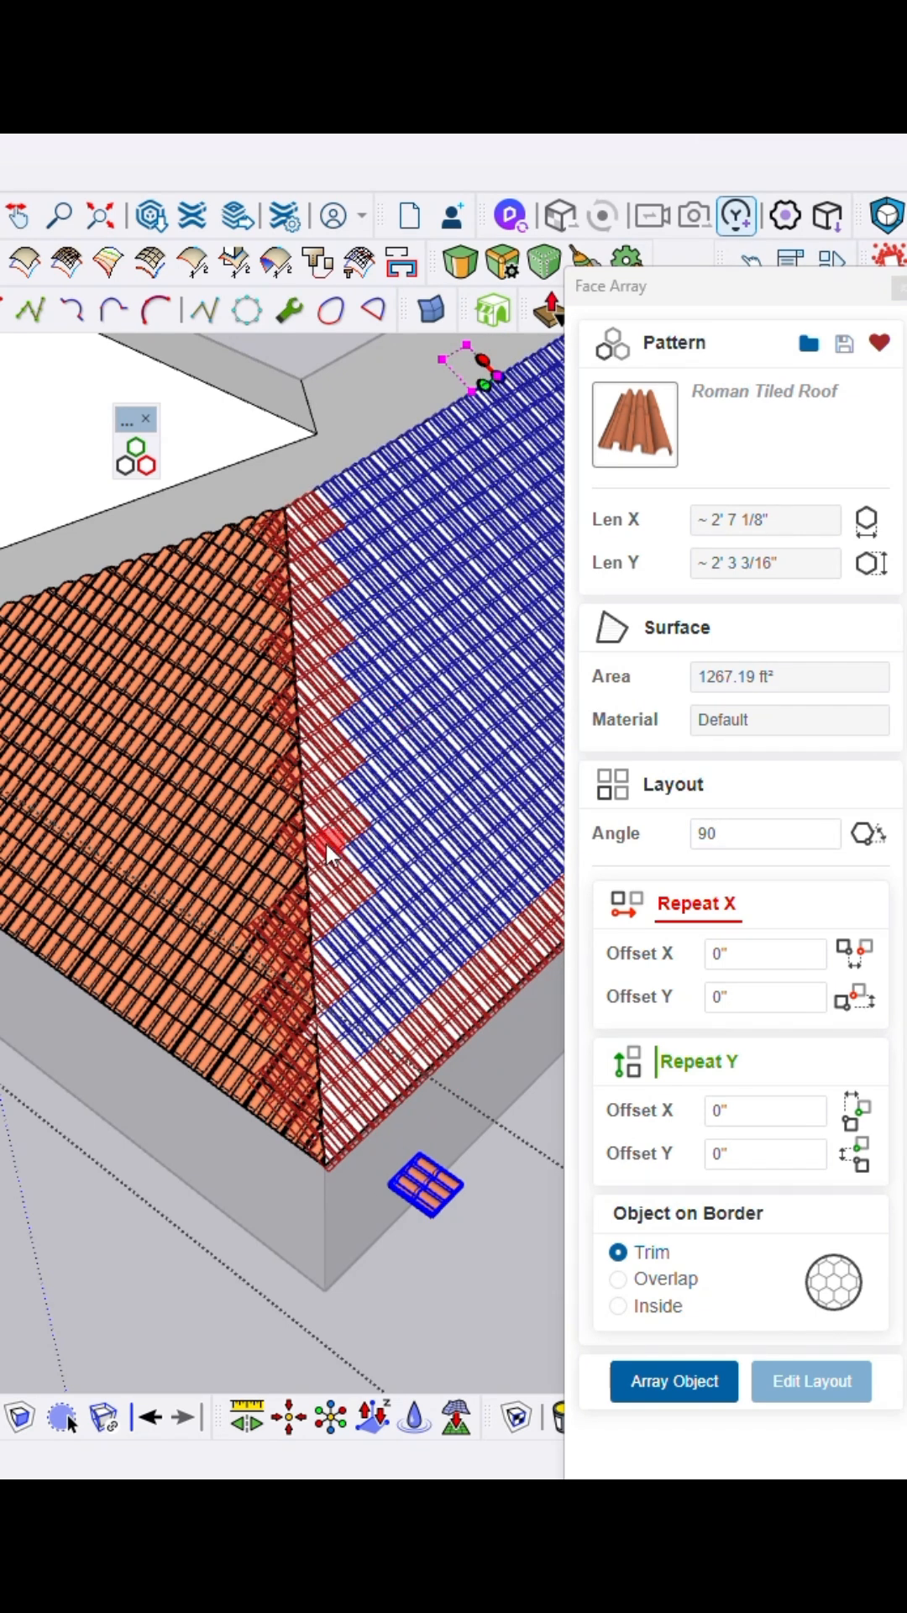
{"action": "mouse_move", "coordinate": [324, 848]}
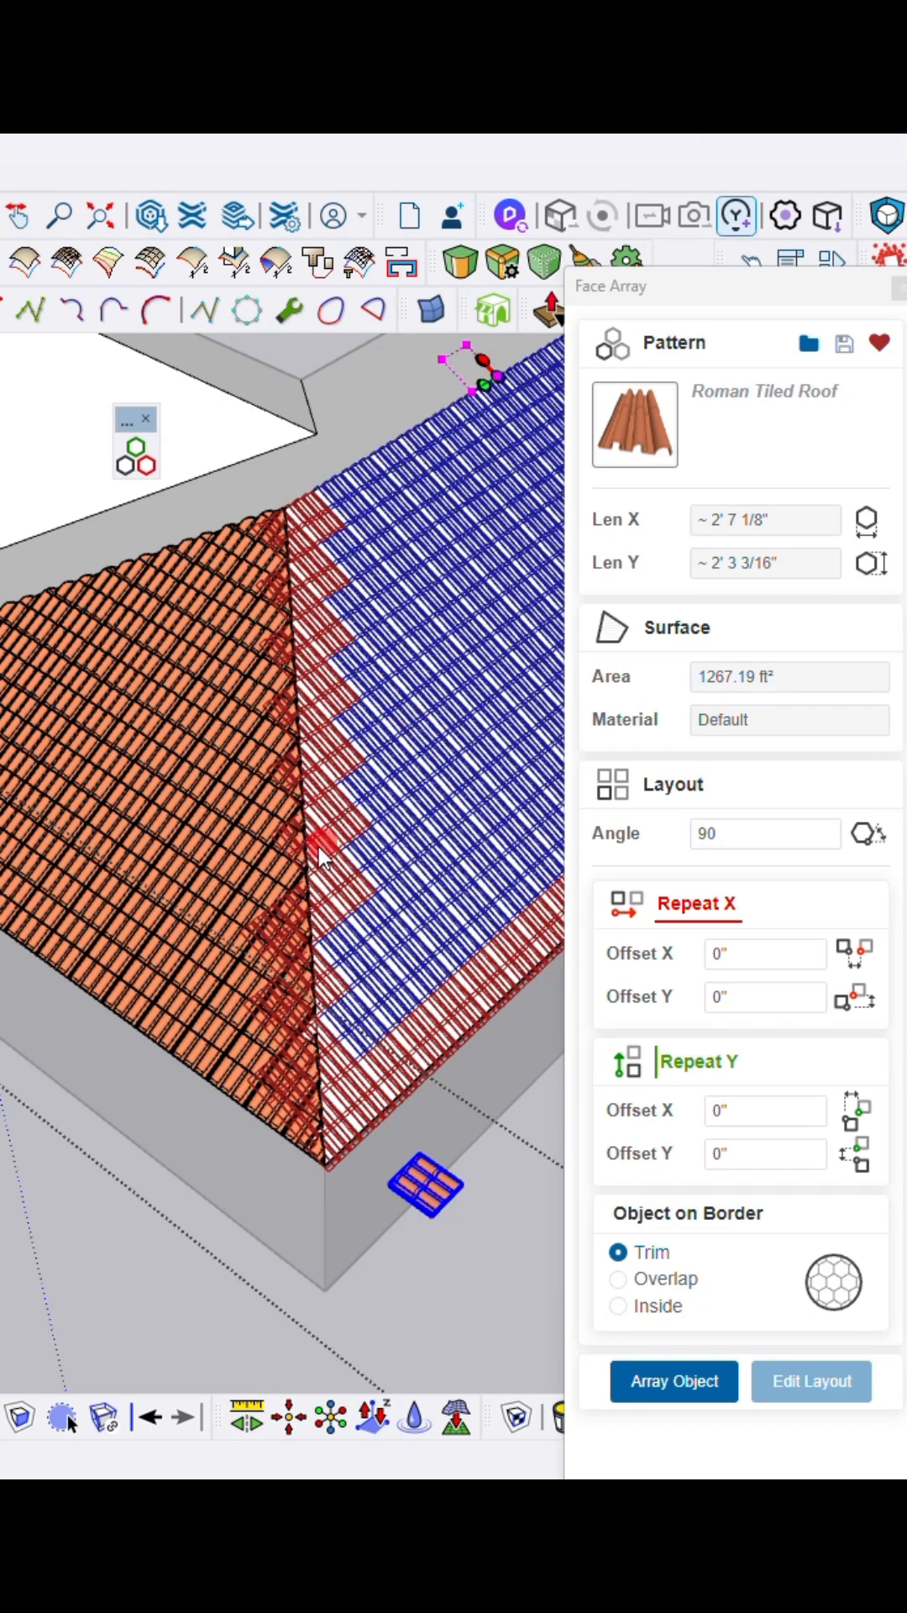
{"action": "mouse_move", "coordinate": [267, 688]}
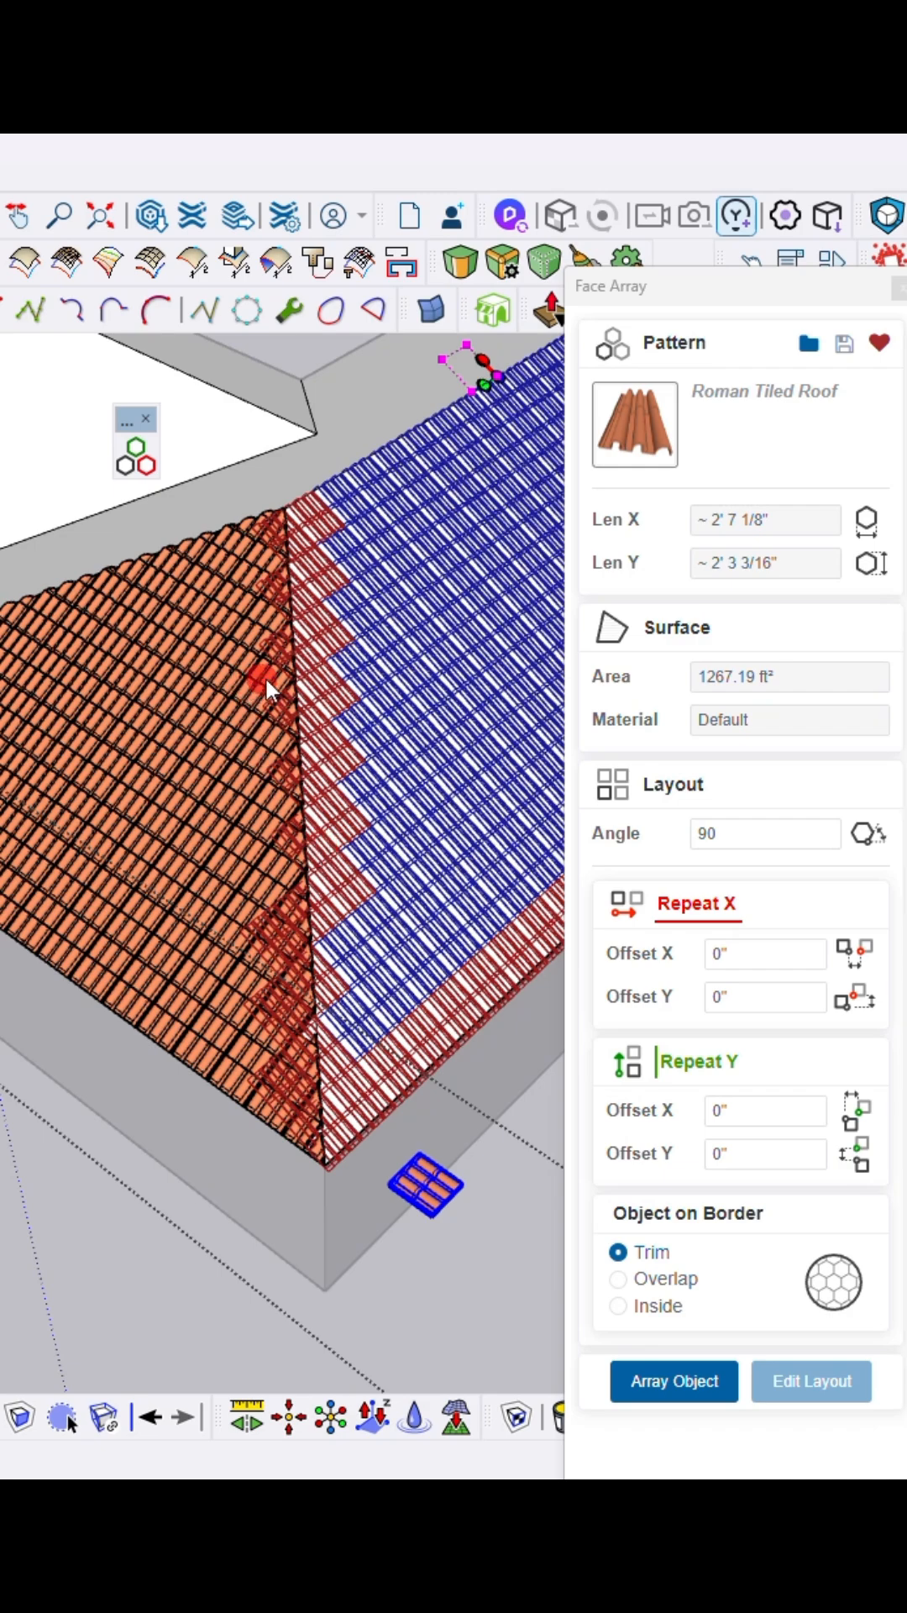